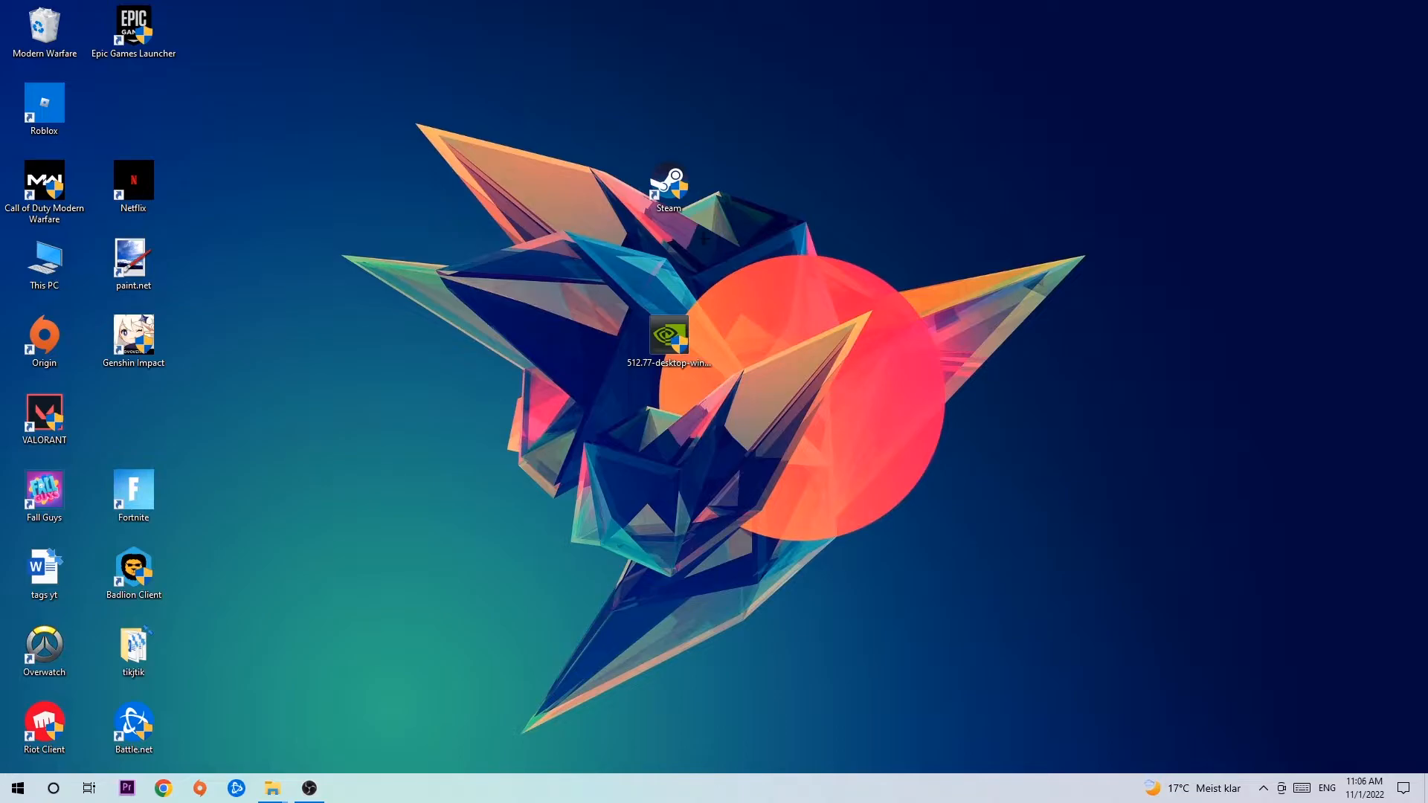
mouse_move(690, 212)
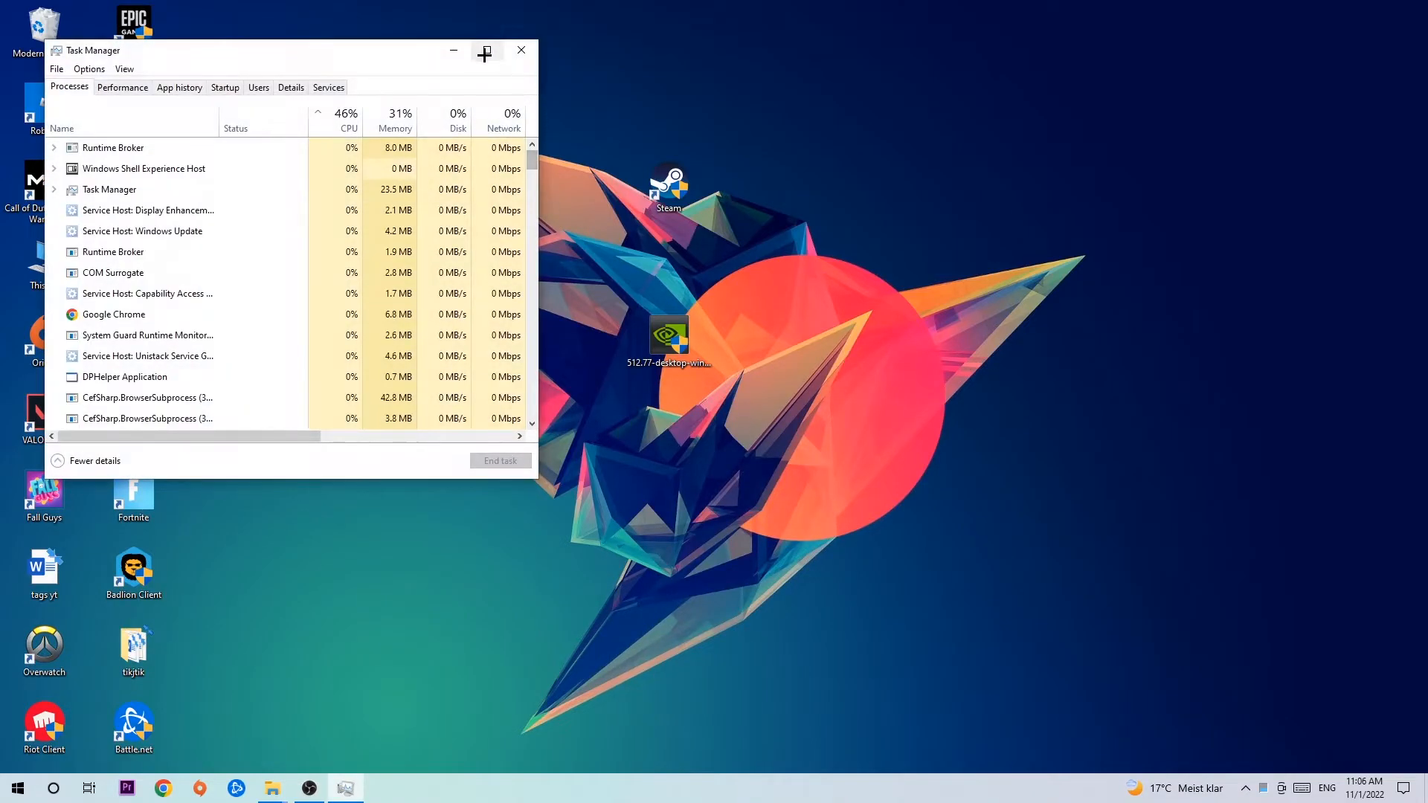
Maximize Task Manager so the process list fills the screen
left_click(485, 51)
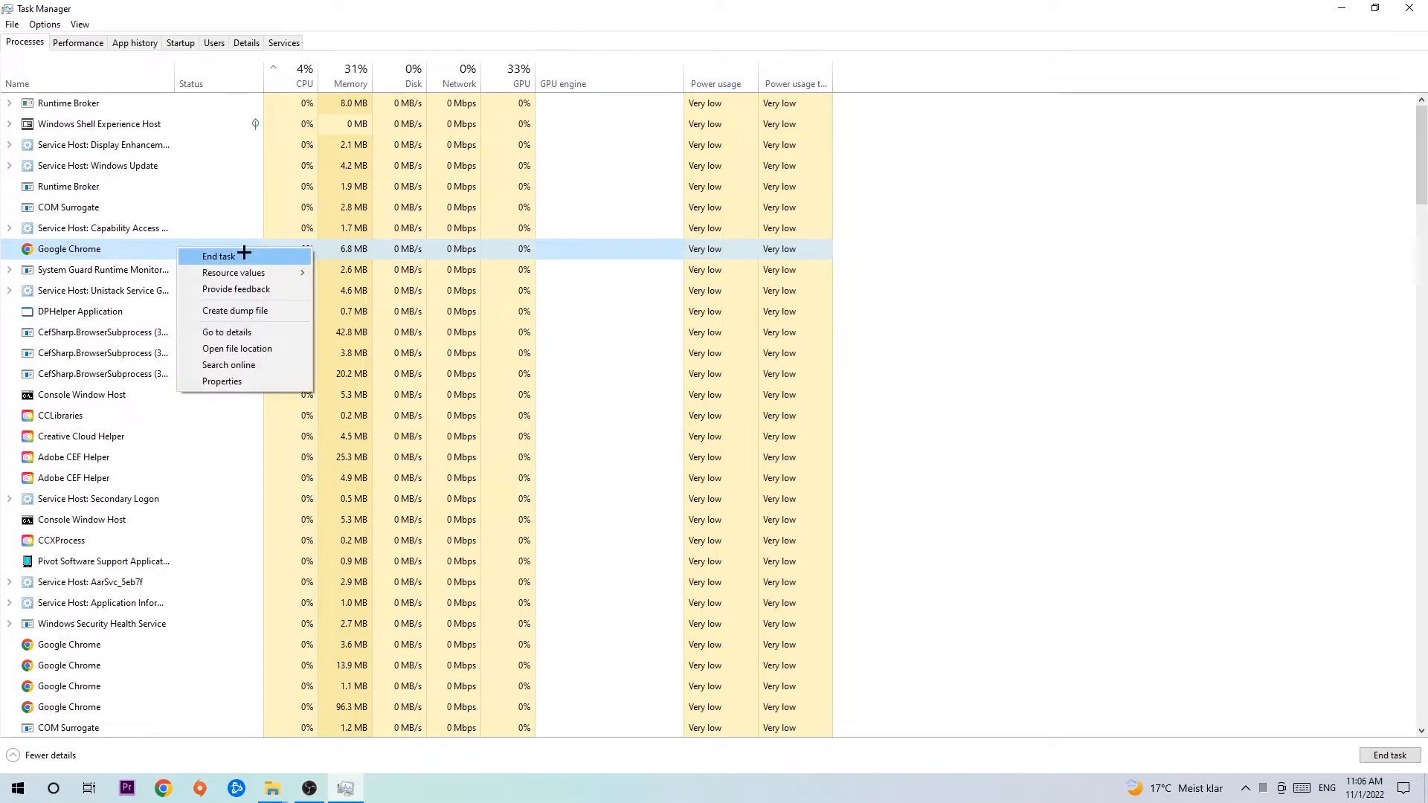
mouse_move(770, 174)
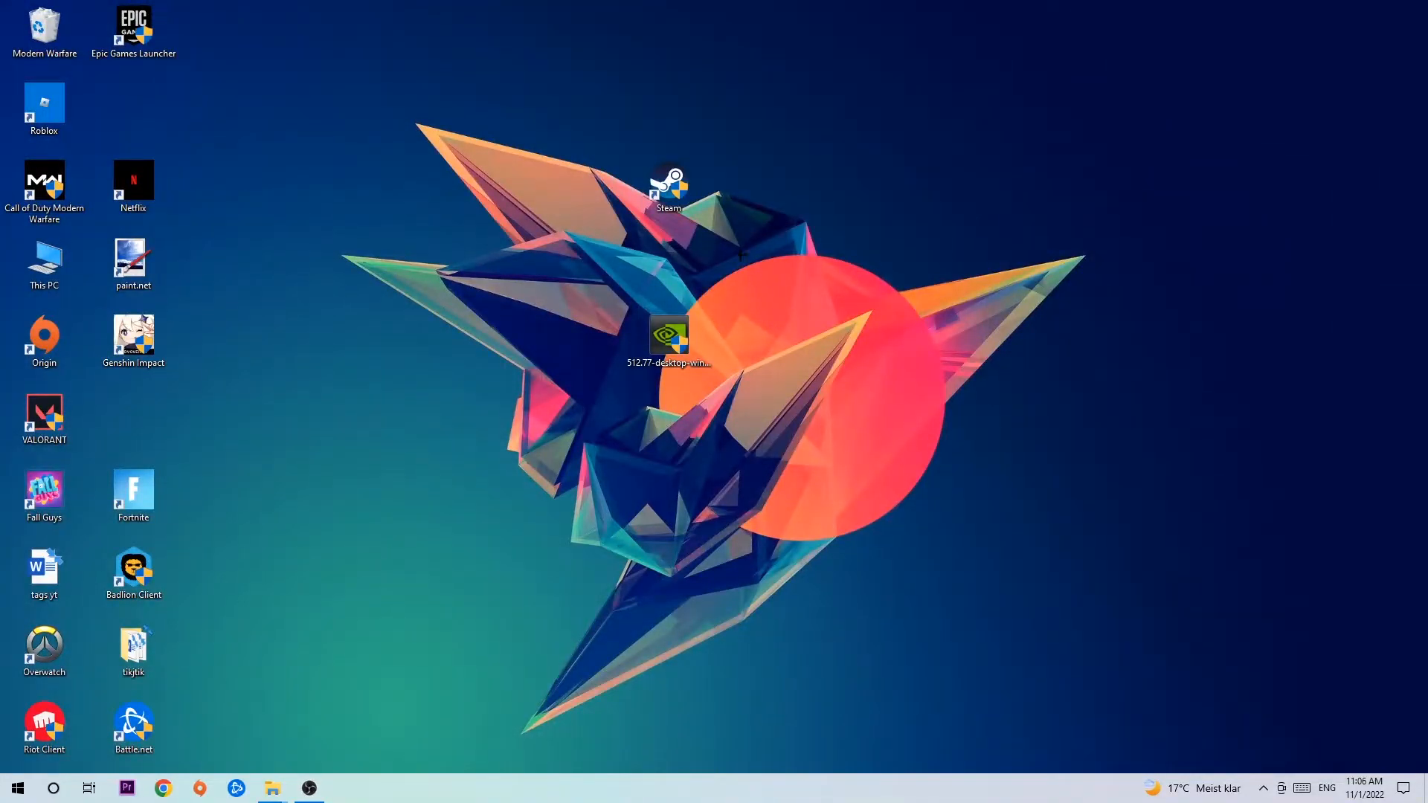
Select the Steam shortcut and reposition it further left on the desktop wallpaper
left_click_drag(669, 181, 847, 259)
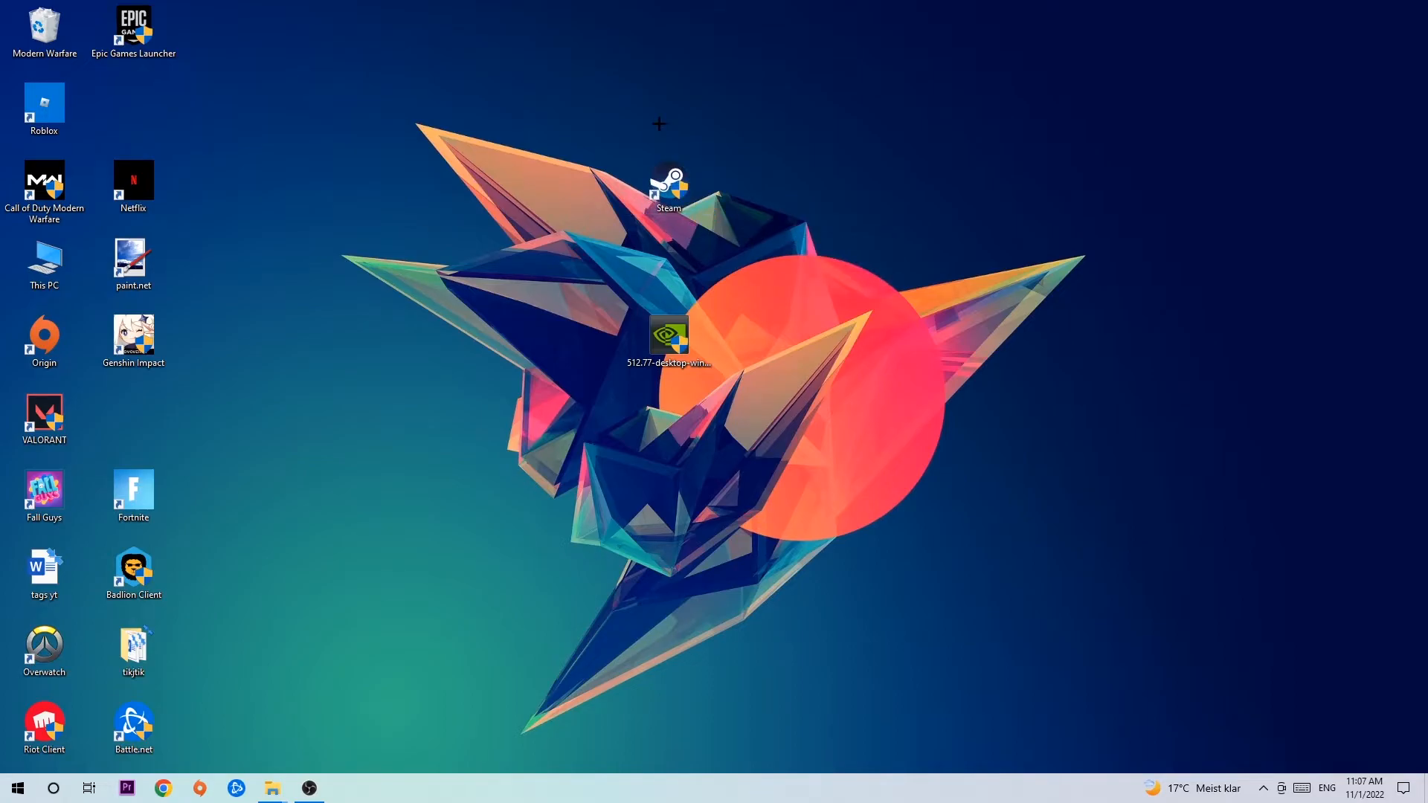
left_click(666, 184)
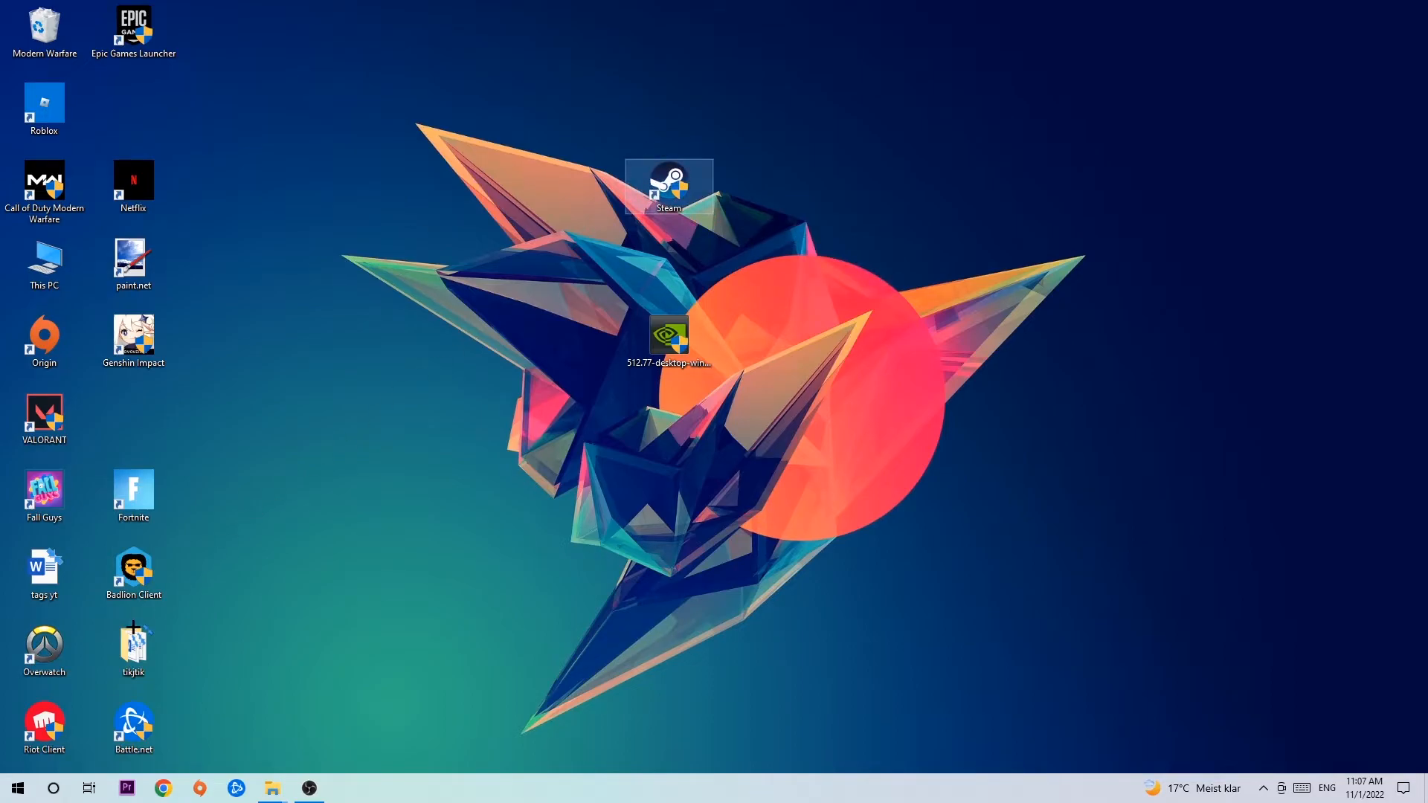
left_click(15, 788)
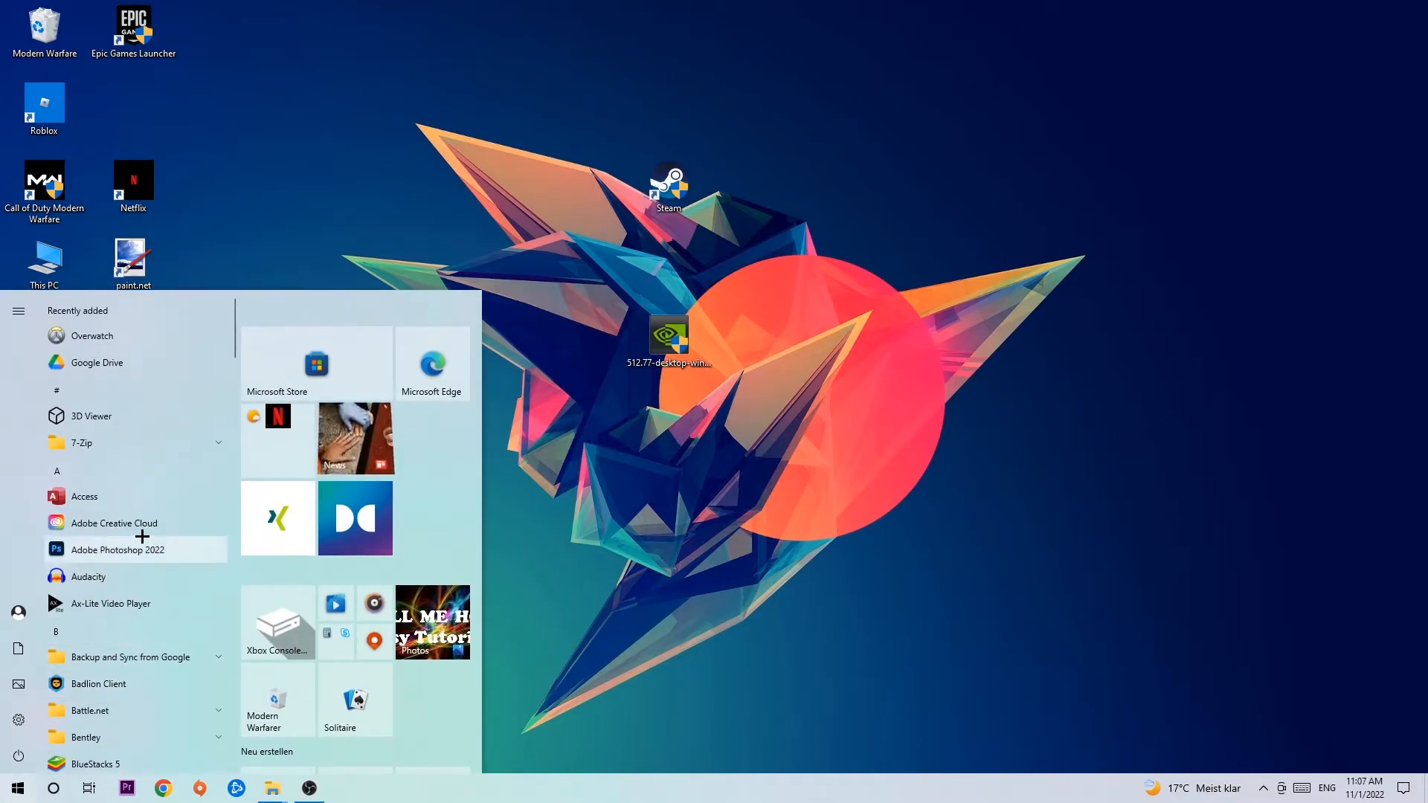
mouse_move(140, 390)
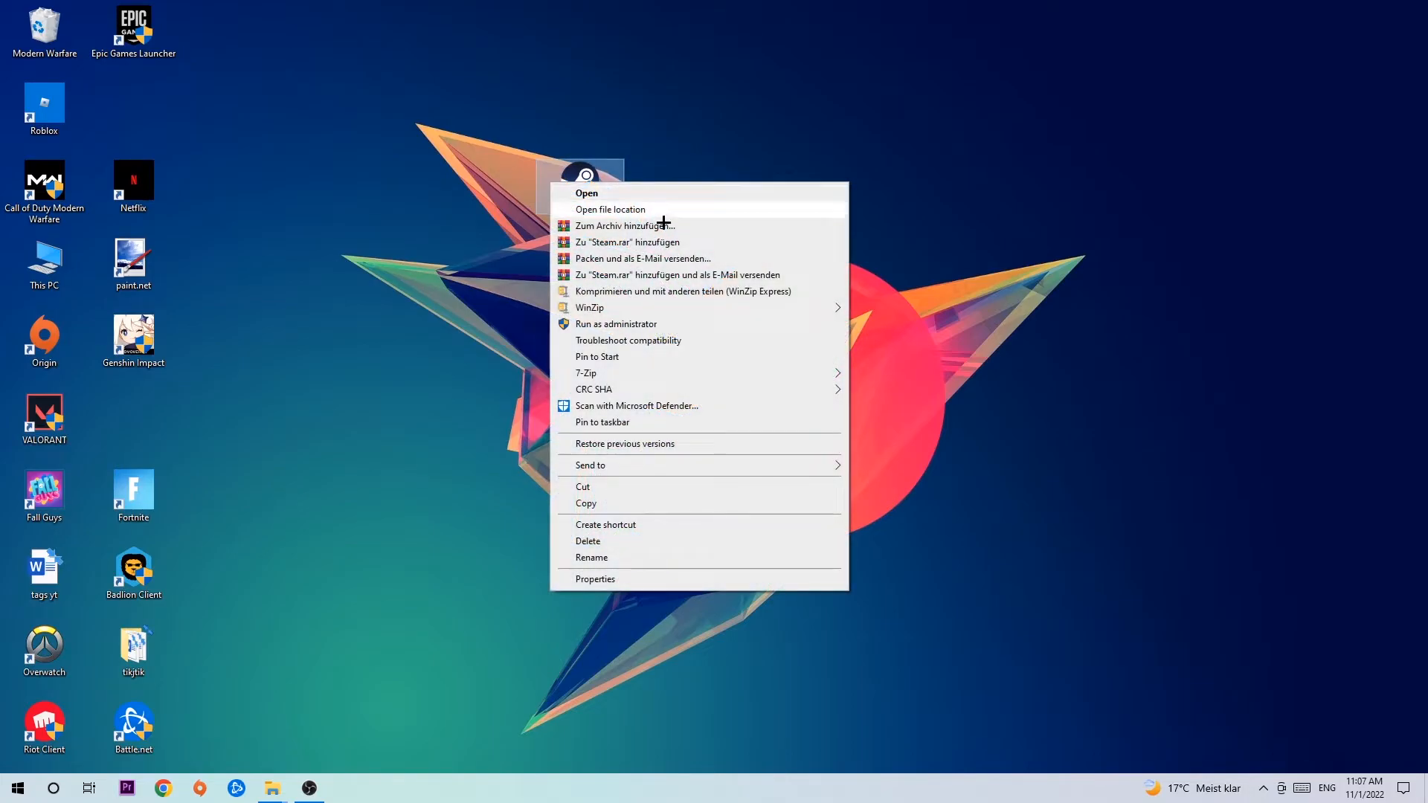
left_click(684, 182)
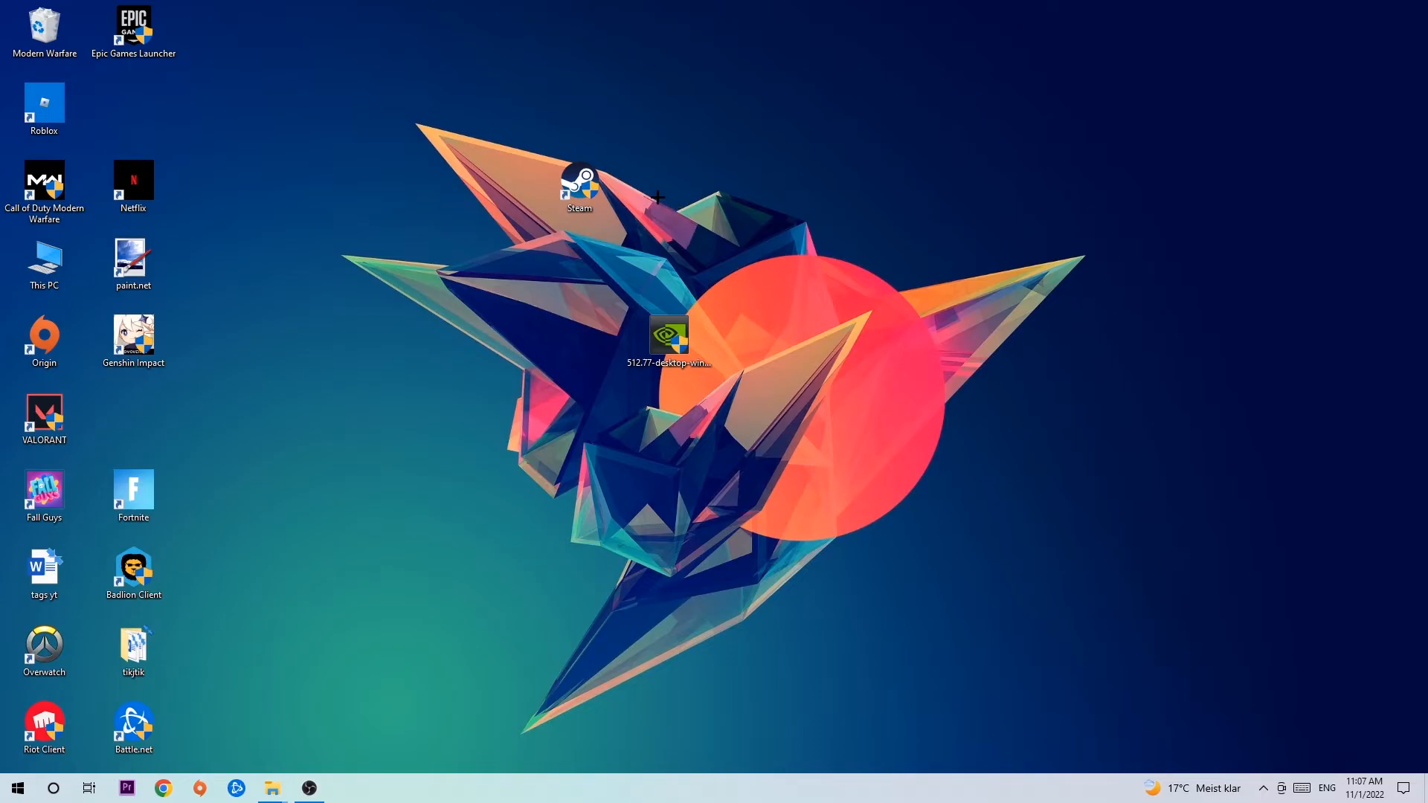
left_click_drag(579, 188, 473, 238)
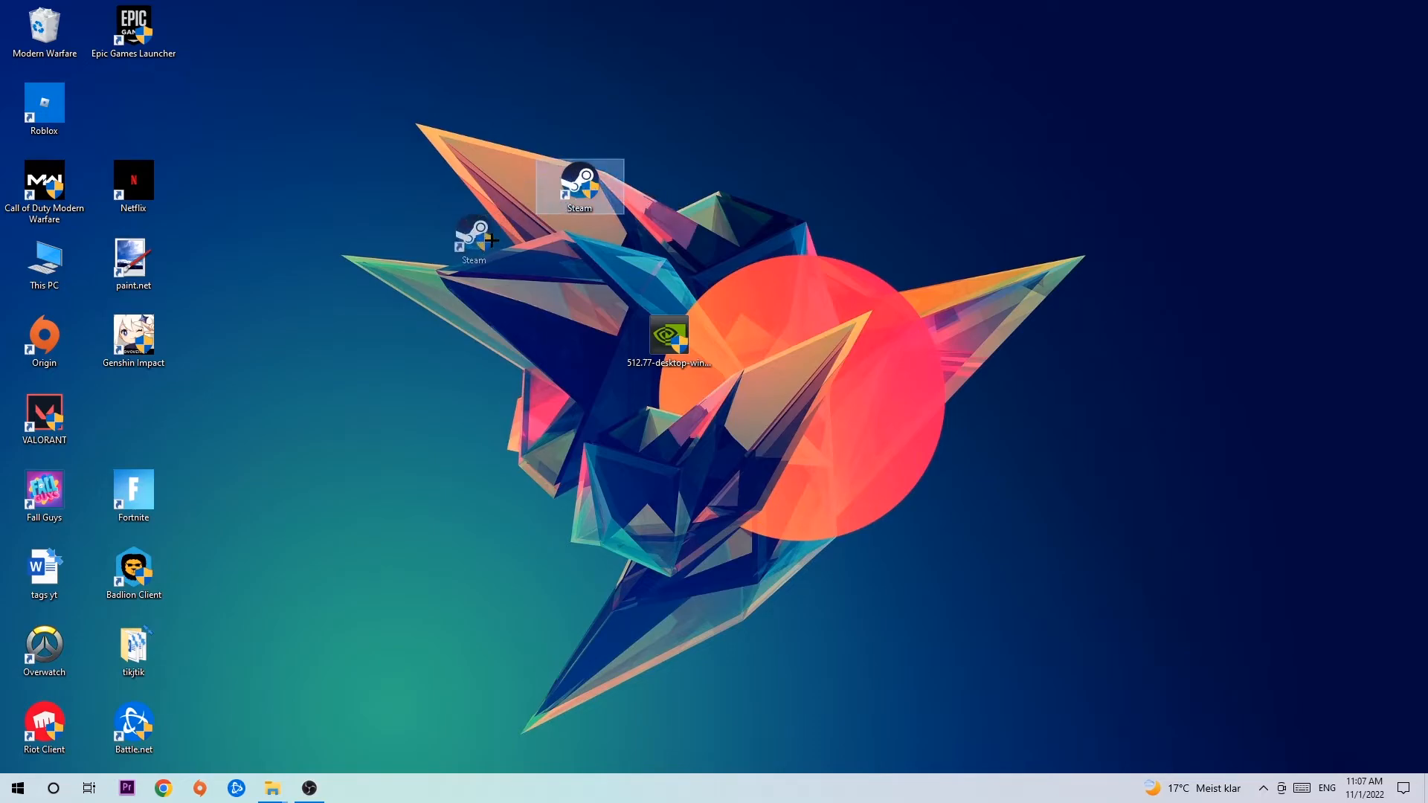
Bring up the Steam shortcut's Properties on its Compatibility settings
right_click(467, 236)
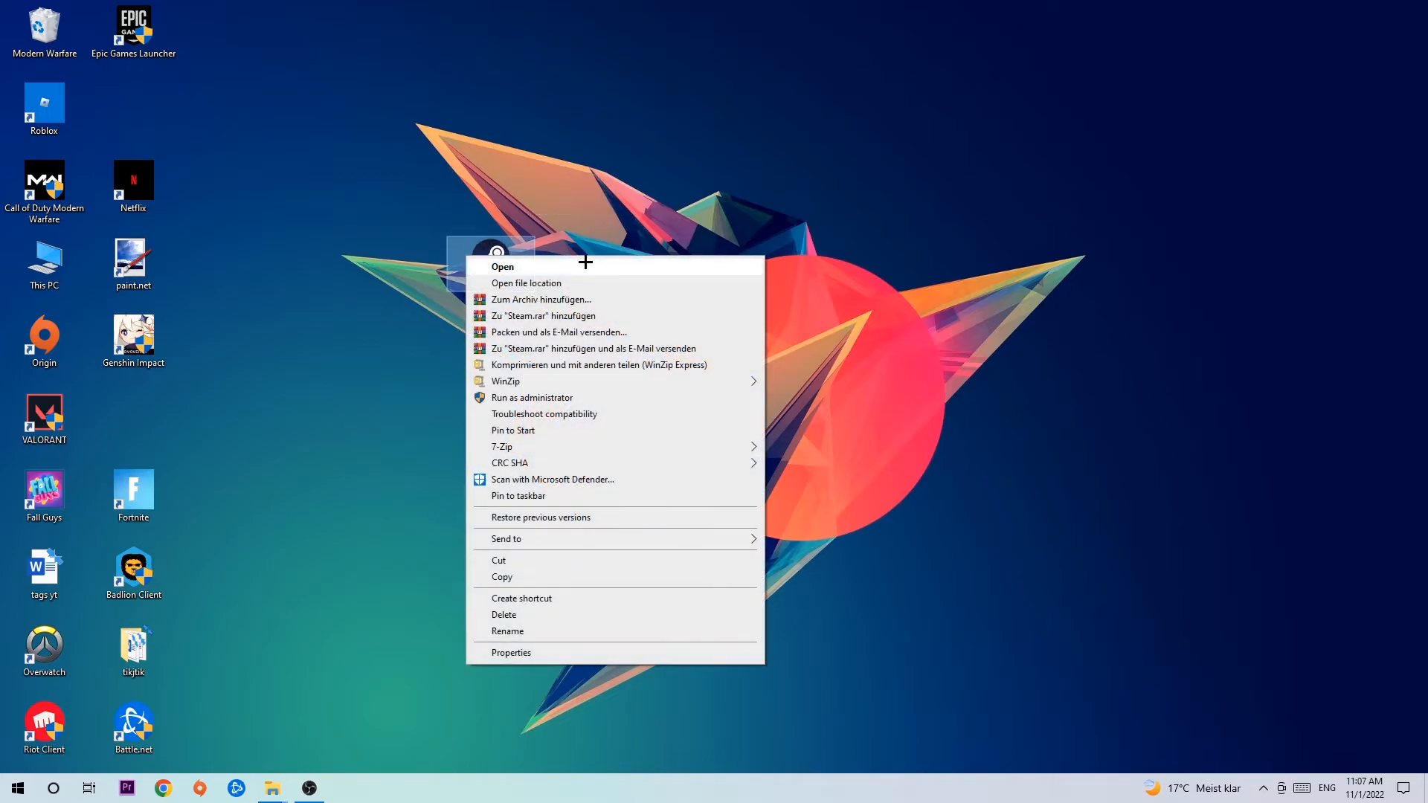
left_click(512, 653)
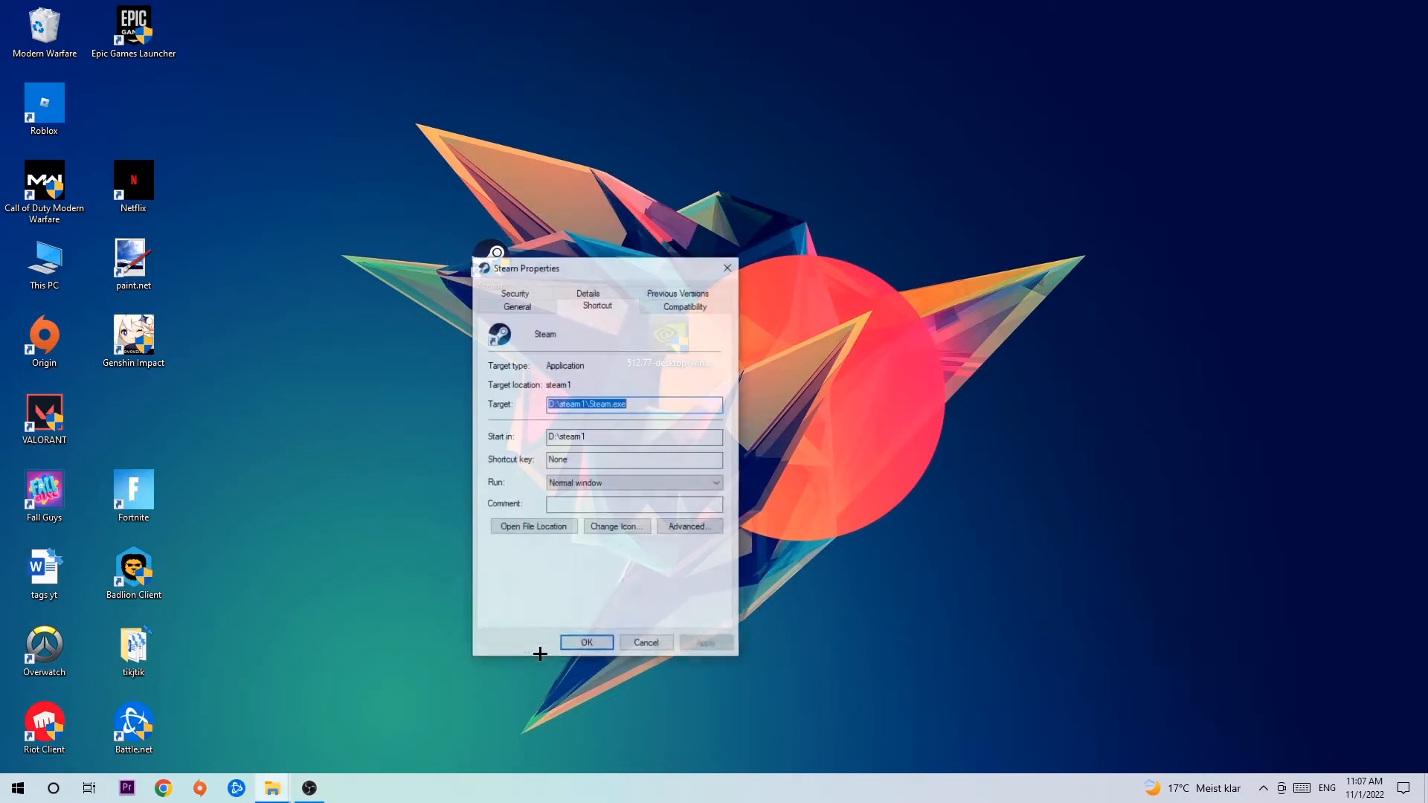
left_click(684, 306)
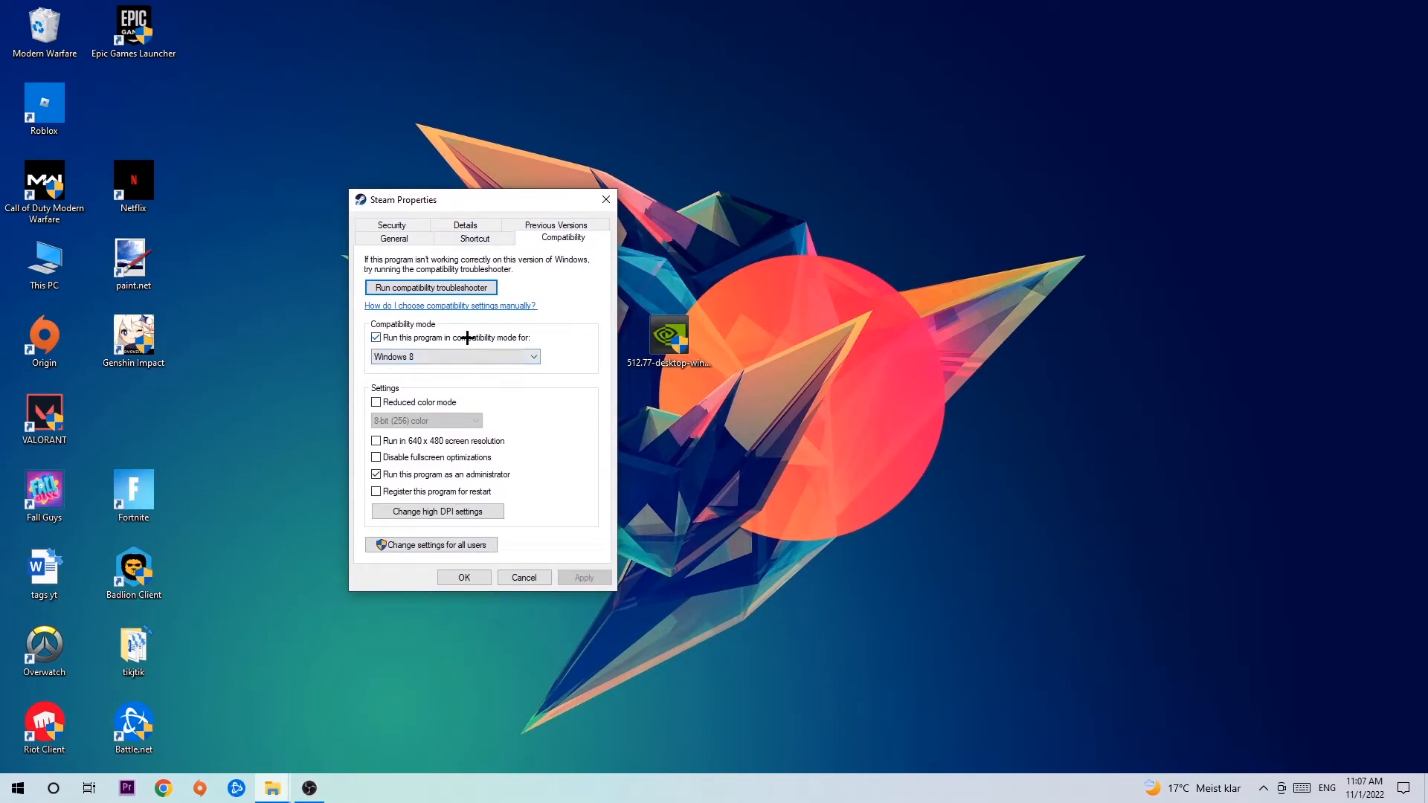
mouse_move(497, 414)
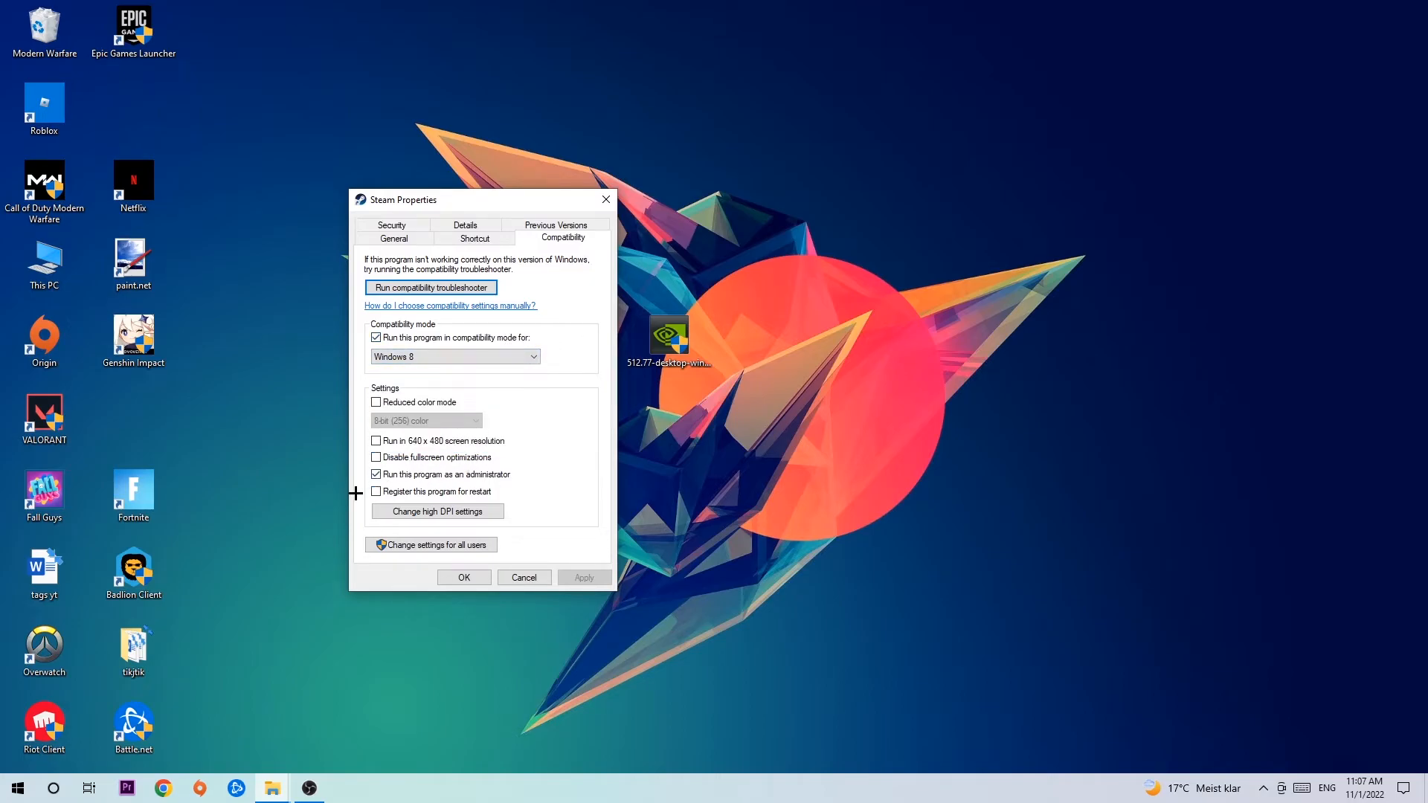
mouse_move(521, 481)
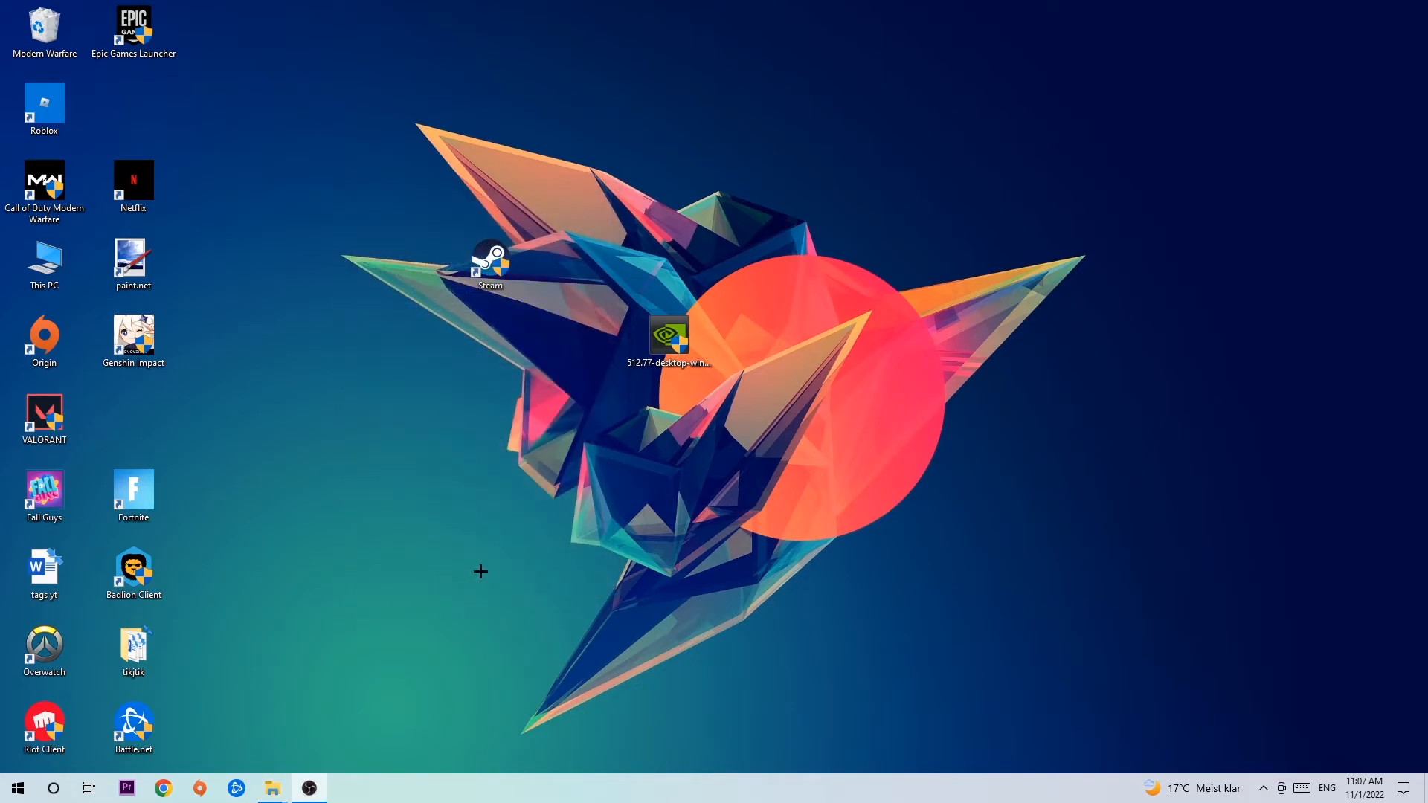
left_click(489, 265)
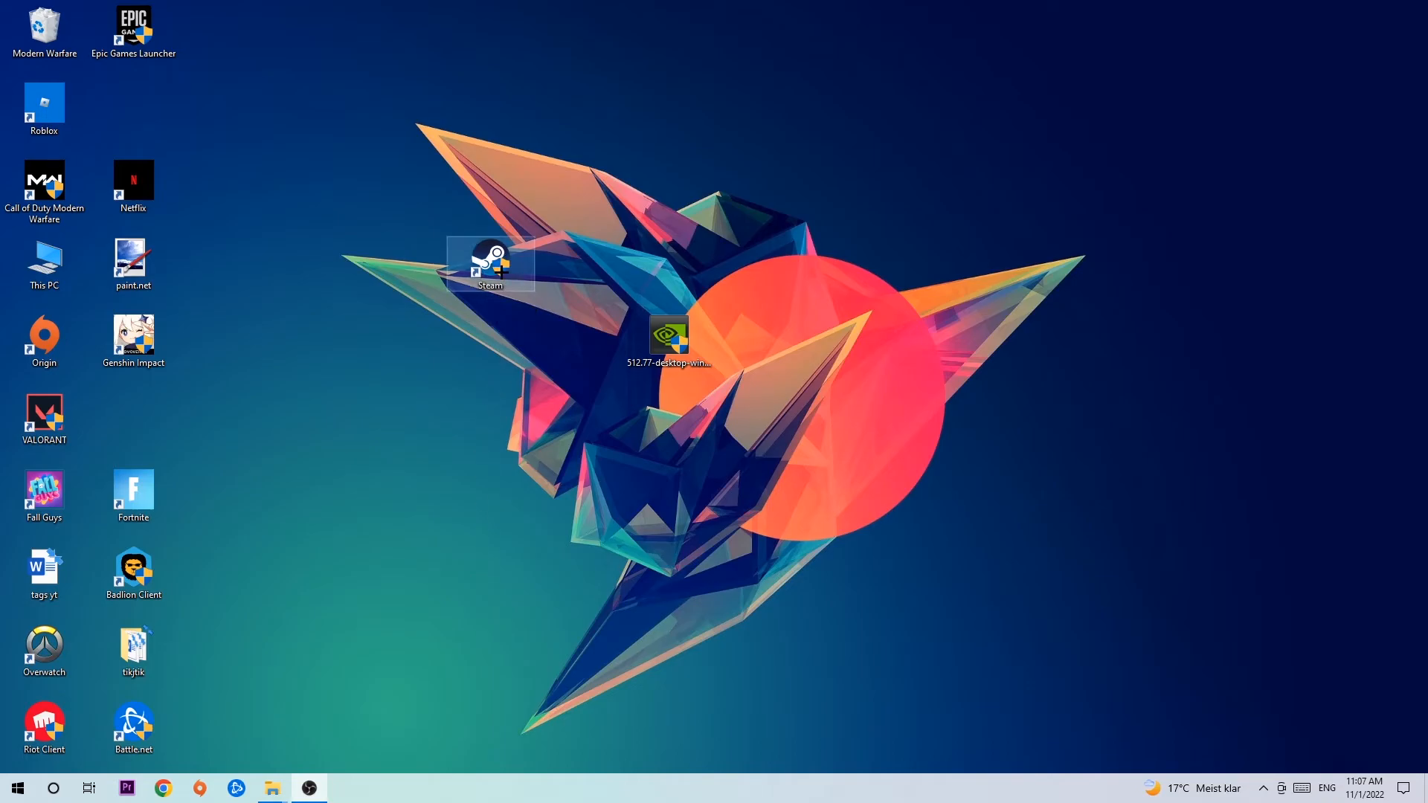
left_click_drag(489, 264, 667, 265)
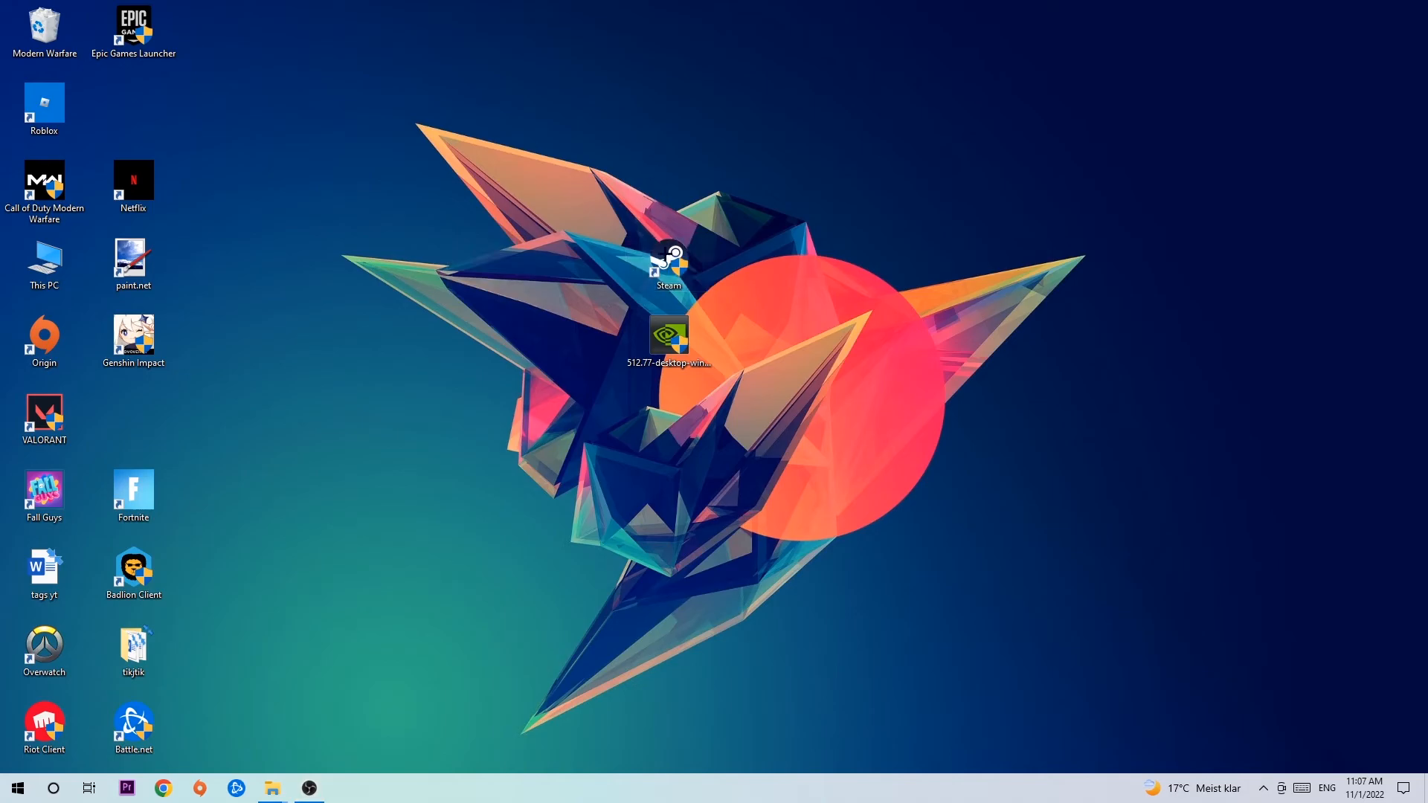
left_click_drag(668, 265, 489, 264)
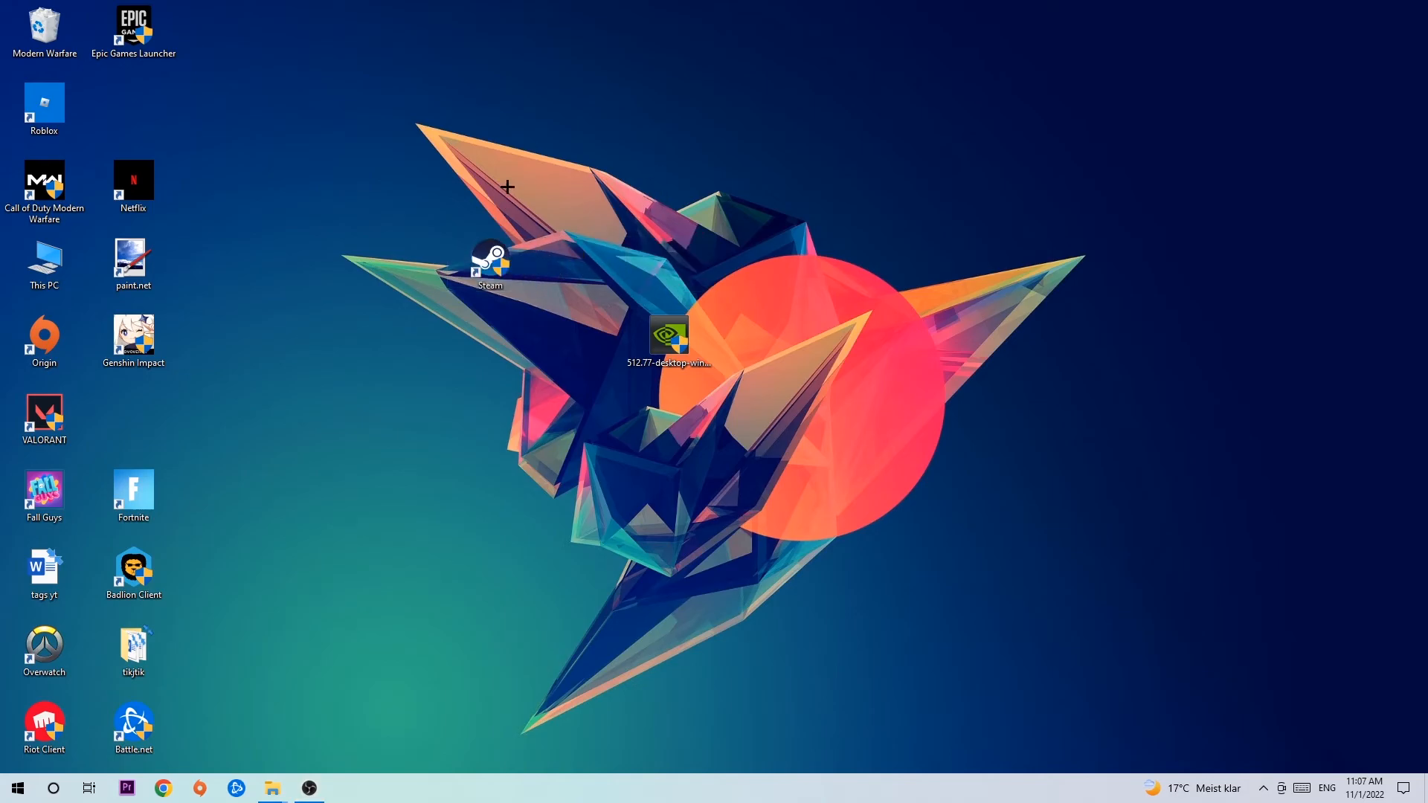